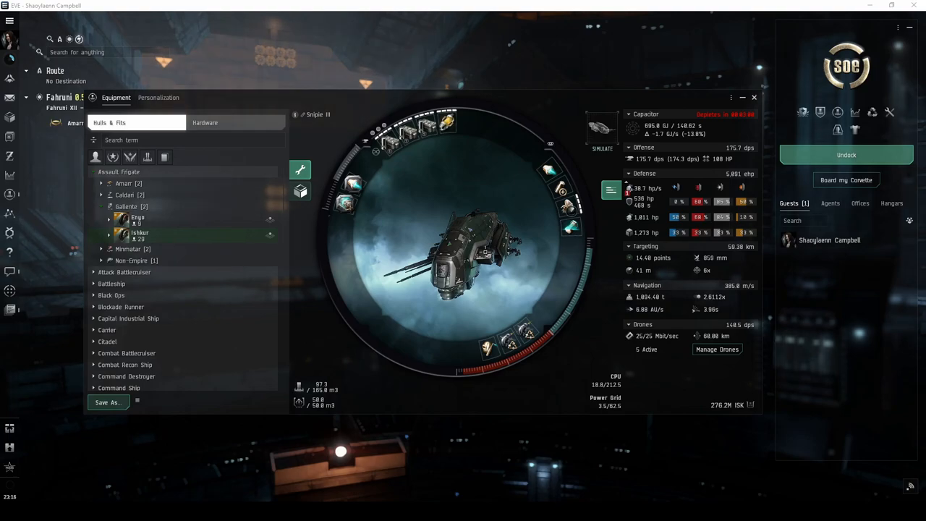
Close the fitting window before undocking toward the Desolate Site
click(845, 154)
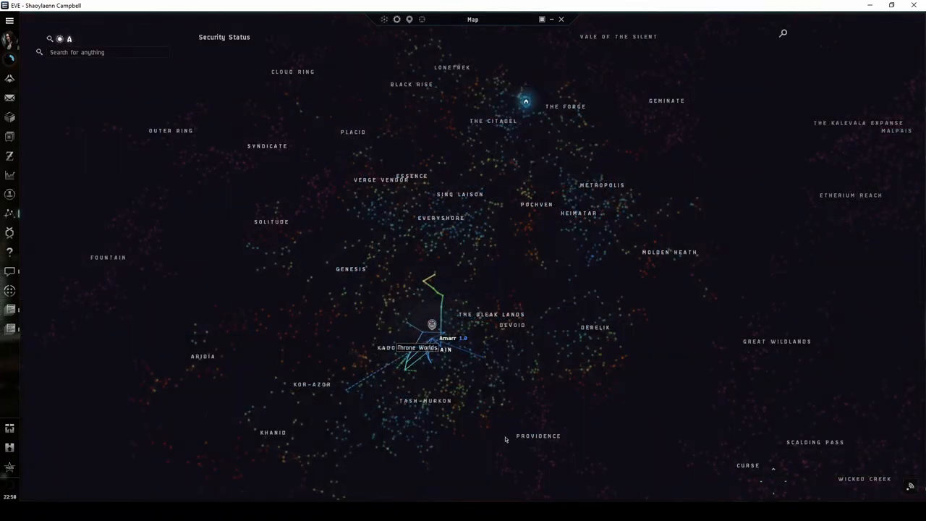
mouse_move(504, 72)
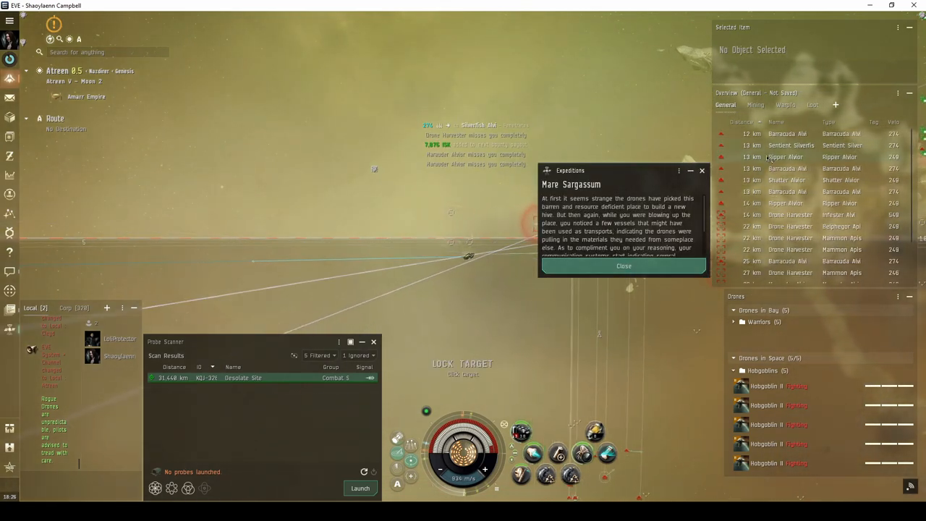
Dismiss the Mare Sargassum expedition notice and scroll the Can't Activate ship list
click(790, 145)
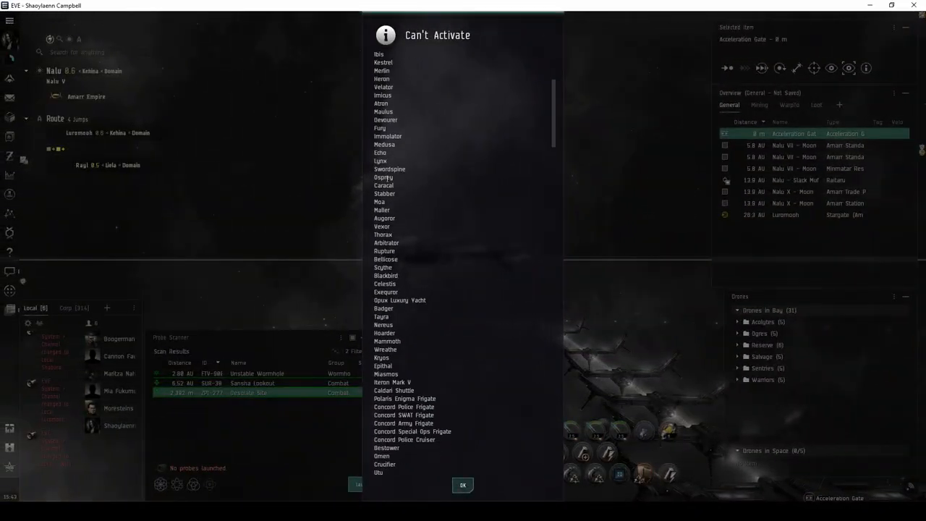
scroll(down, 3)
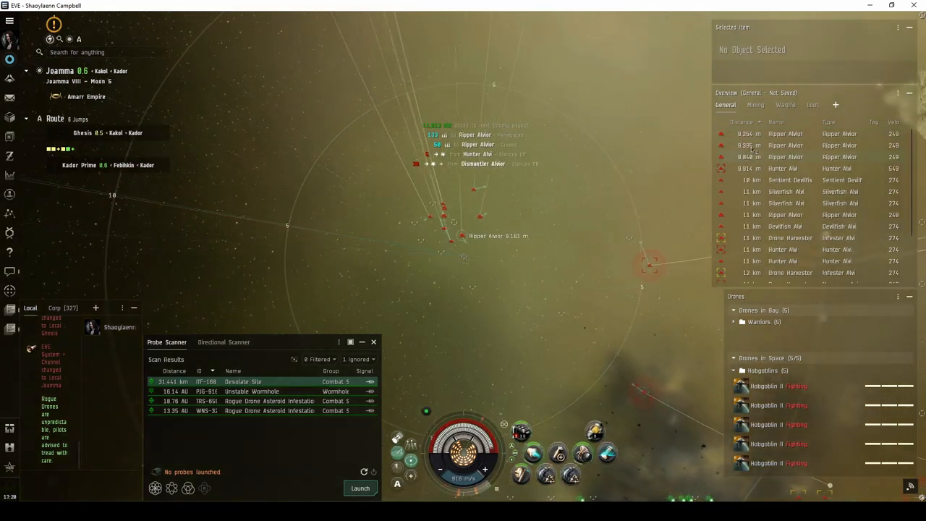
Orbit the Sentient rogue drone wreck and open its cargo to reveal the nexus chip
click(790, 179)
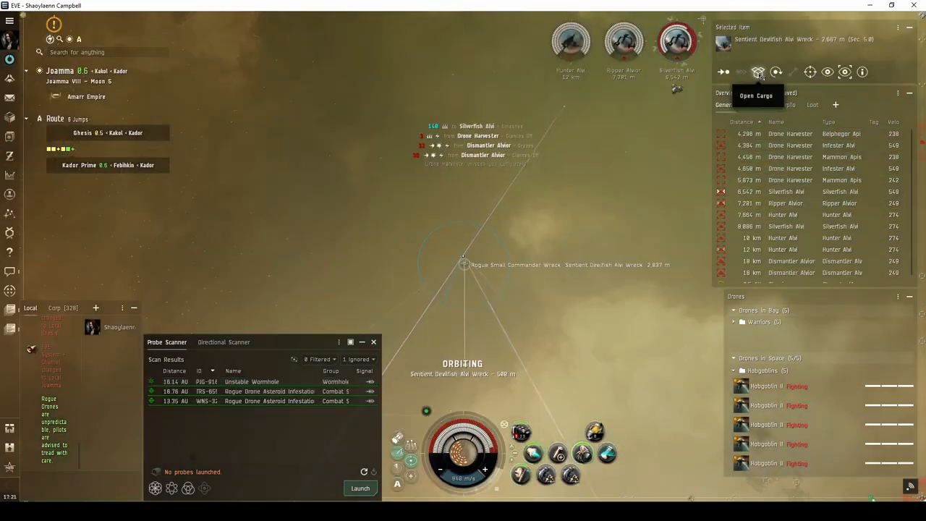
click(759, 73)
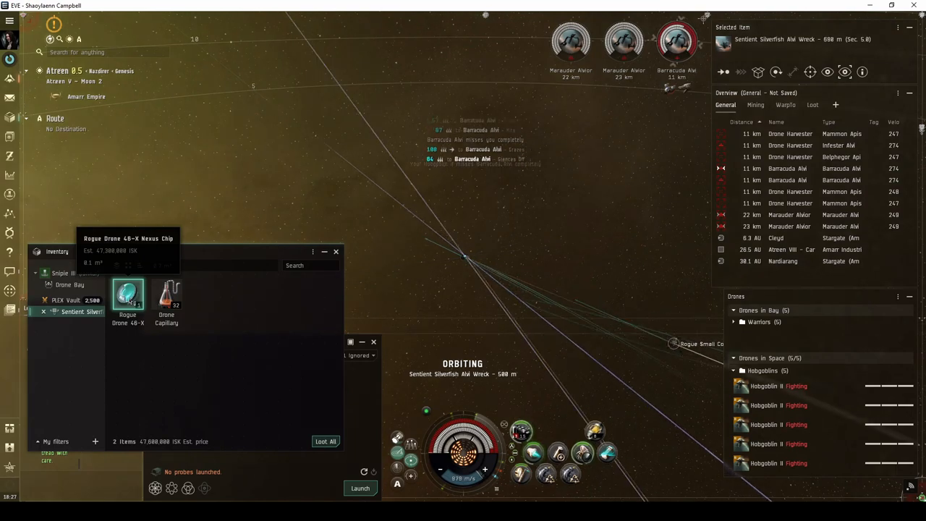
mouse_move(166, 297)
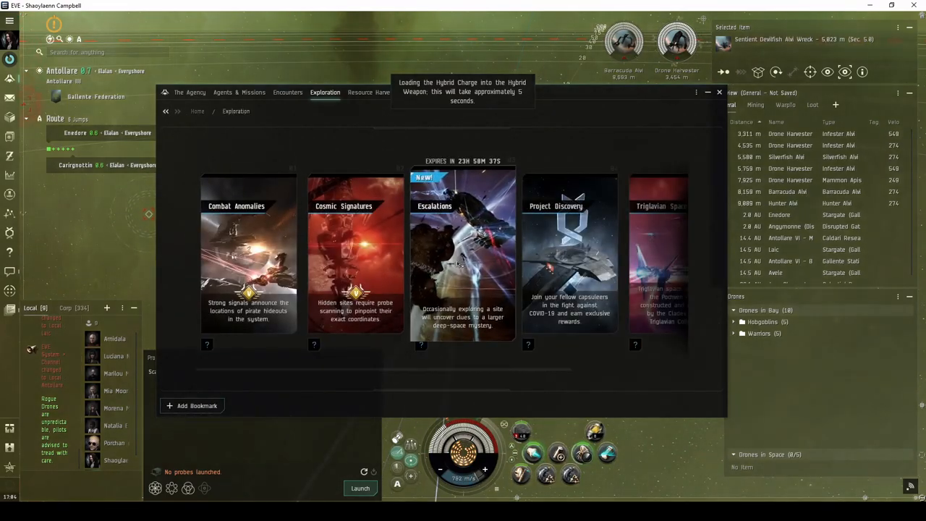
Close the Agency exploration overview before warping to the Bawilan signature
click(462, 253)
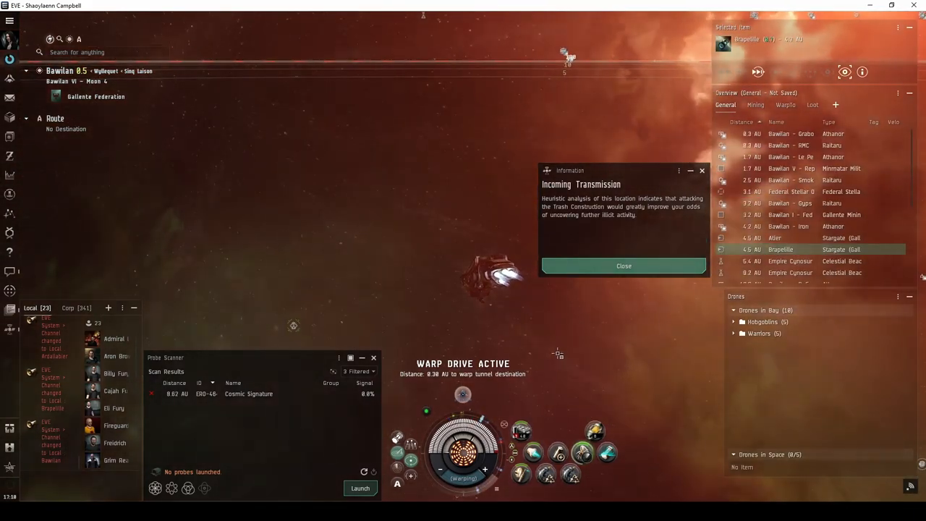
Dismiss the incoming transmission and bring up actions on the Trash Construction to approach it
click(623, 267)
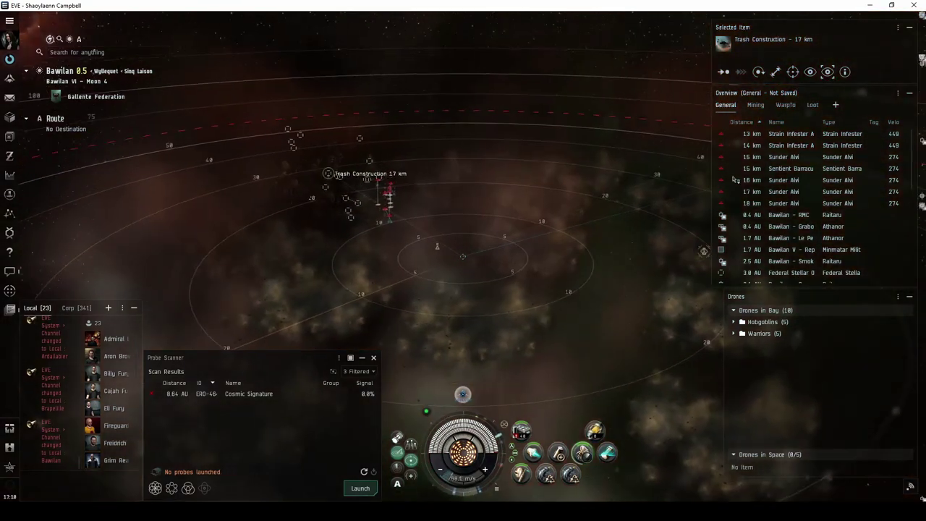
right_click(521, 448)
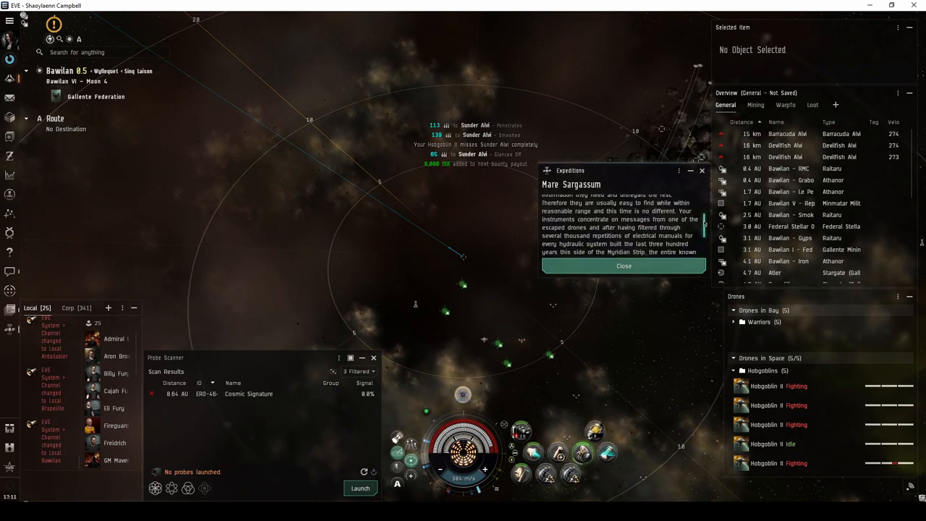
Dismiss the Mare Sargassum expedition update before travelling to the next system
click(785, 156)
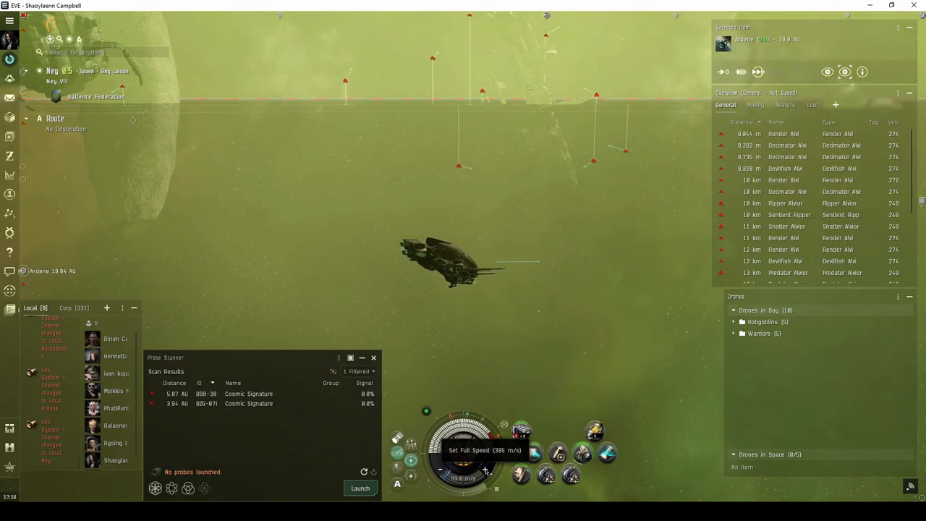
Set the ship to full speed toward the Stegette escalation site
click(466, 450)
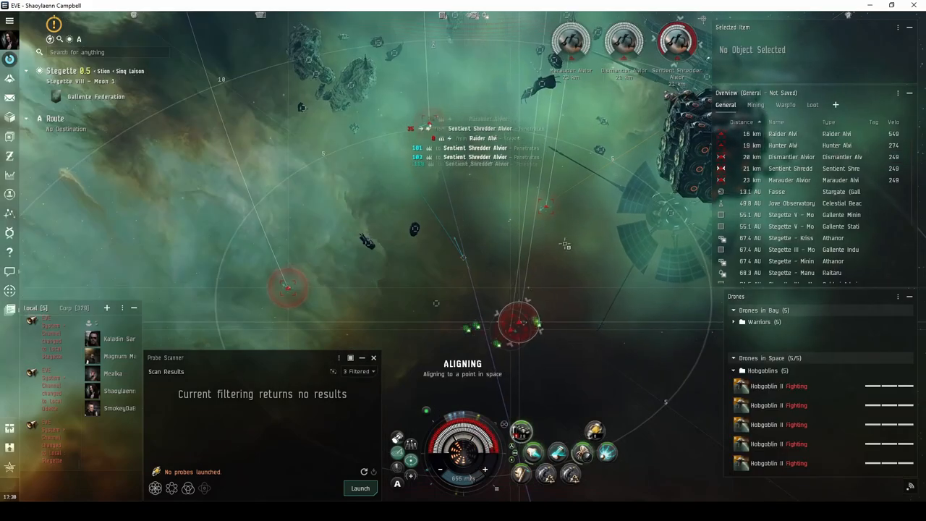
Dismiss the notice and head toward the Drone Hold about 19 km away
click(790, 156)
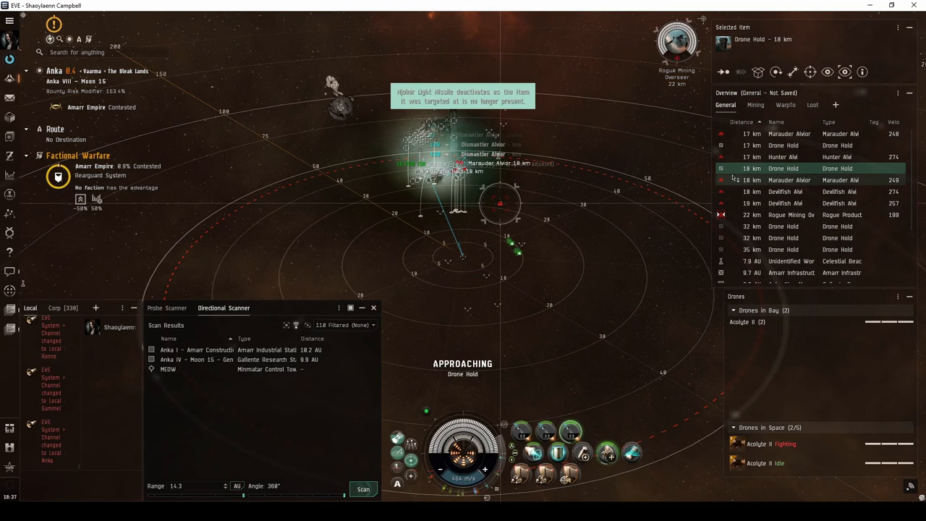
Recall the deployed drones and open the Drone Hold's cargo in the Inventory
click(789, 168)
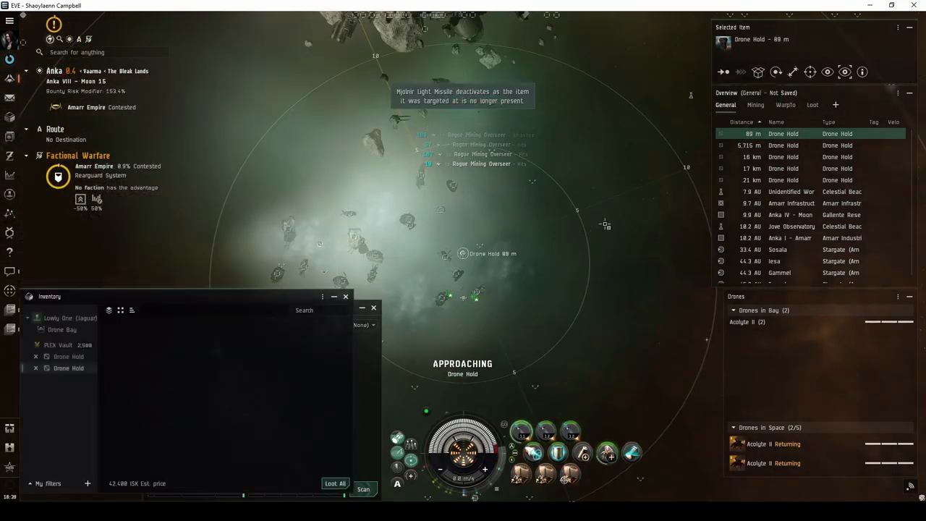
click(68, 369)
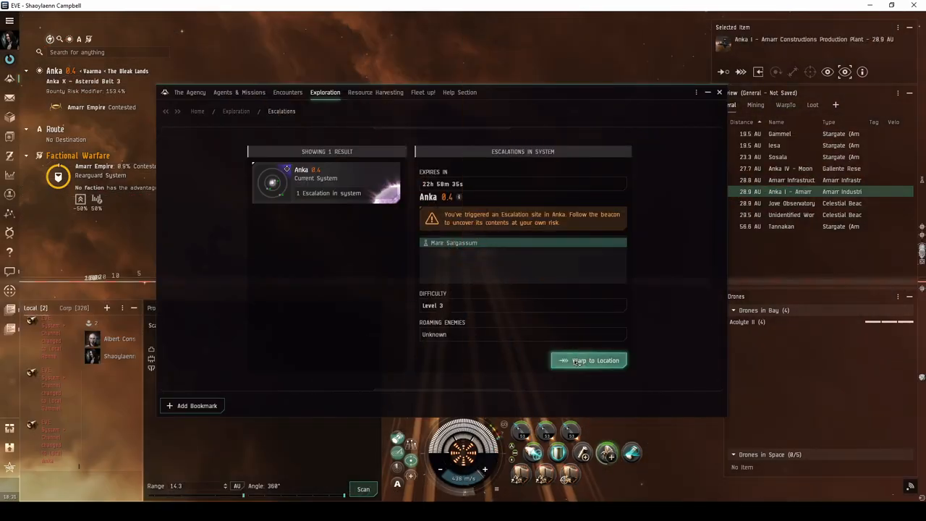
Select the Anka entry under Escalations to show Mare Sargassum level 3 details
click(587, 361)
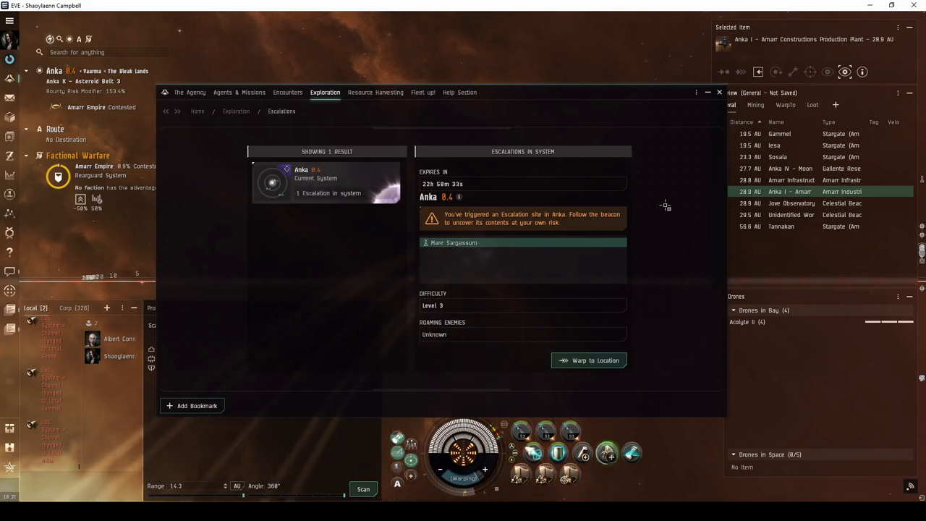
mouse_move(718, 93)
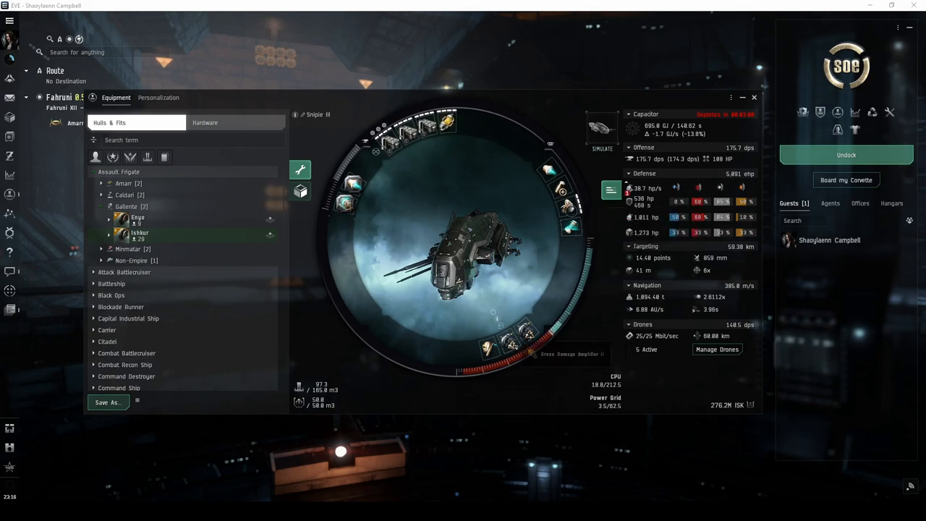
mouse_move(344, 186)
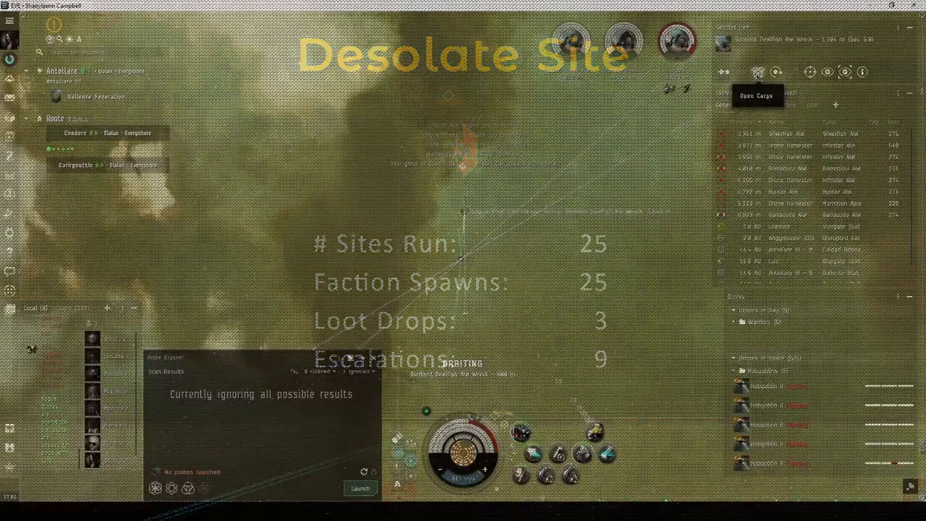
Keep the ship orbiting the Sentient Silverfish wreck with the probe scanner open
click(759, 70)
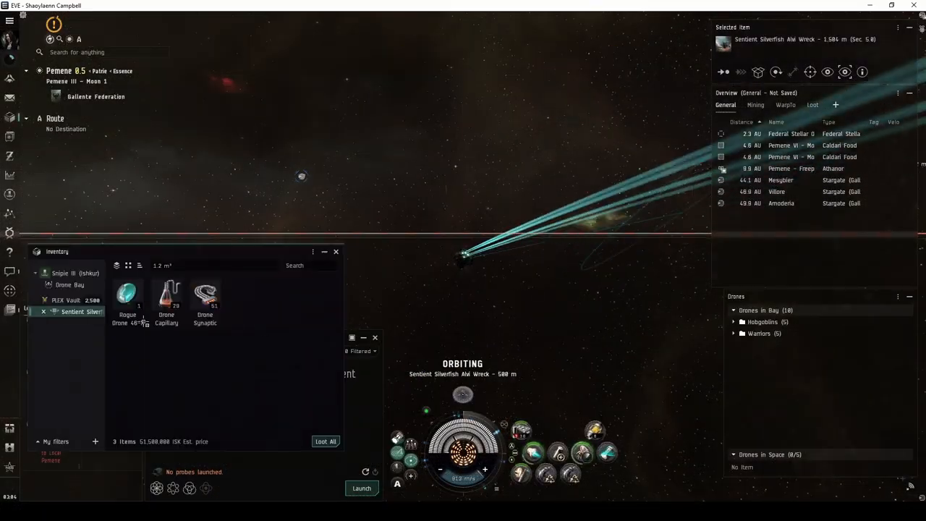
mouse_move(127, 295)
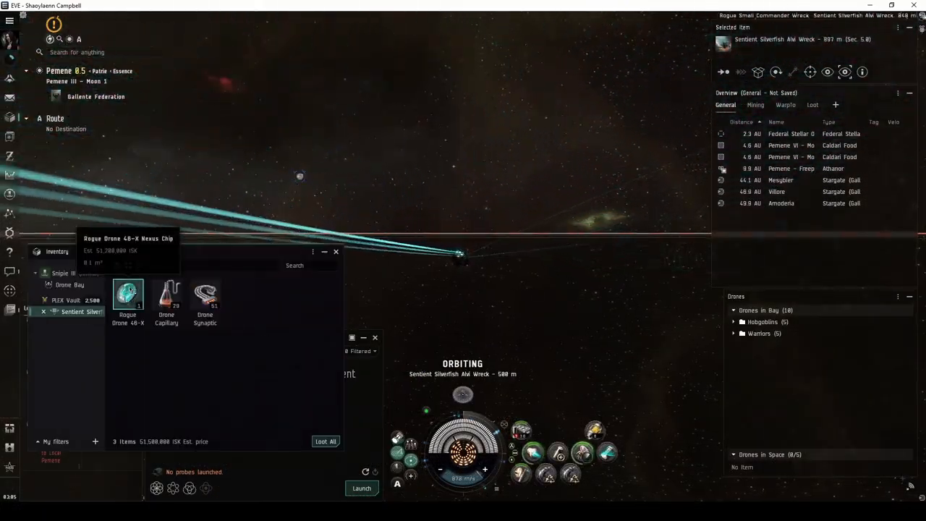
mouse_move(206, 297)
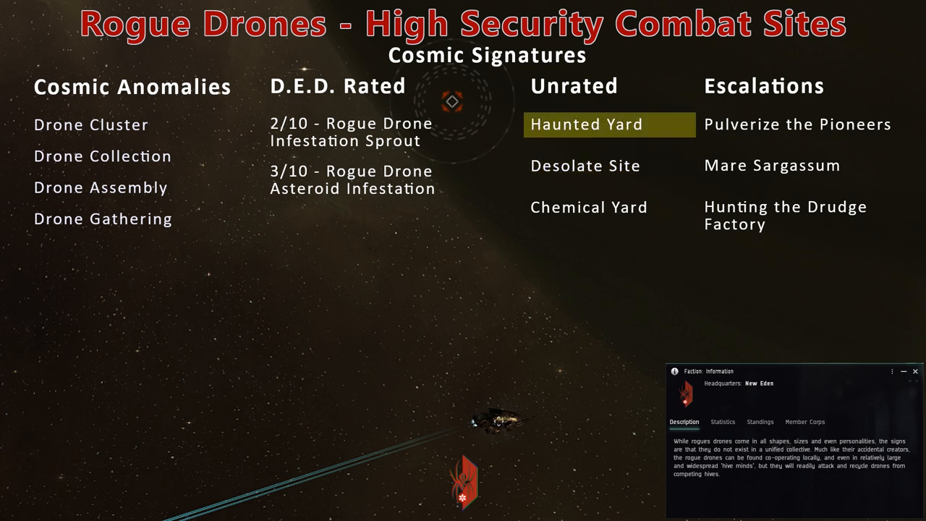
Inspect the wreck's rogue drone cargo and bring up the Rogue Drones faction info
click(589, 207)
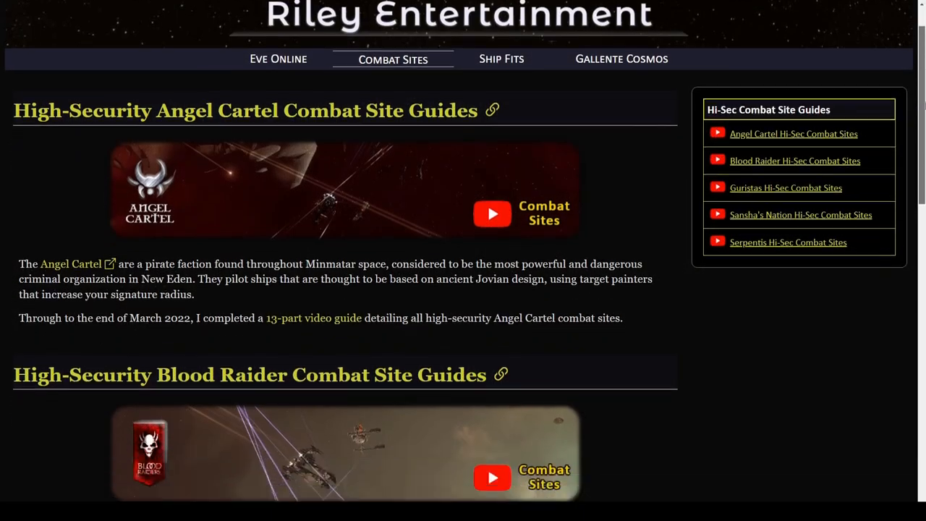
Scroll through the Combat Sites guides, Assault Frigate fits and Eve Online overview pages
scroll(down, 3)
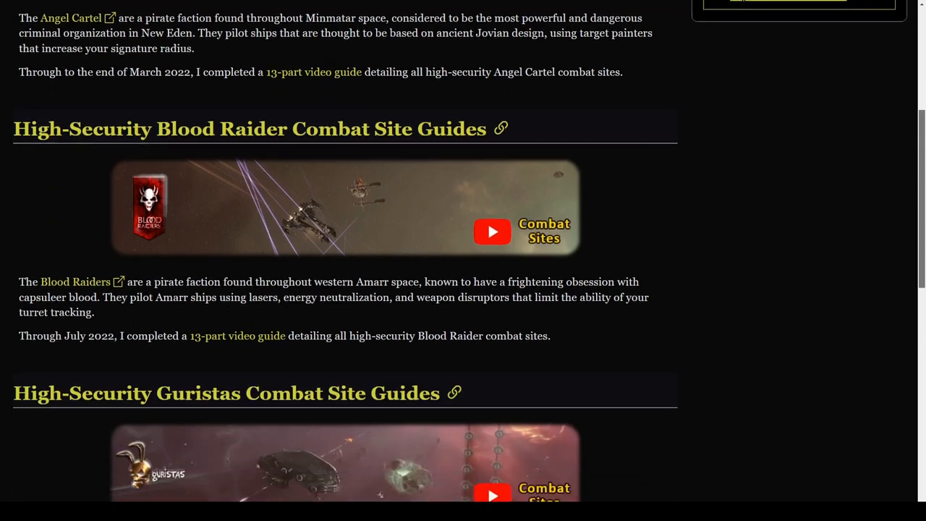
scroll(down, 3)
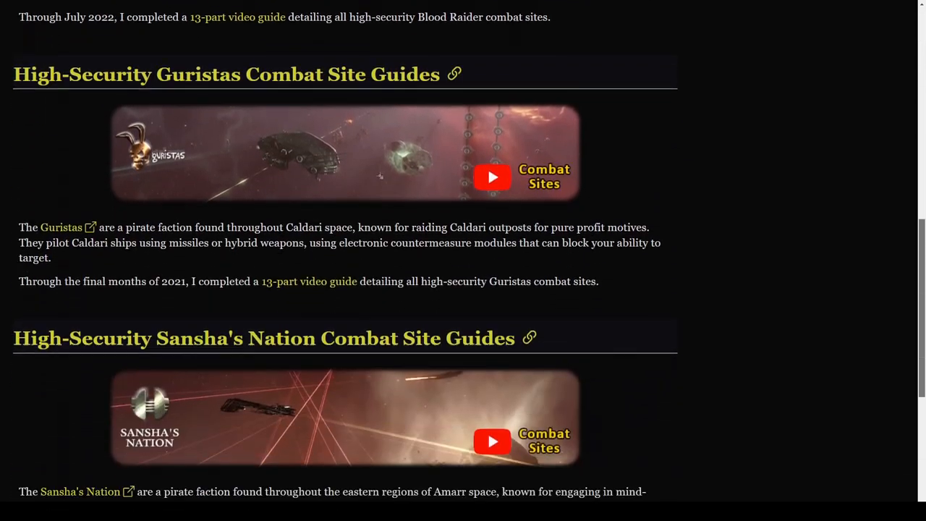
scroll(down, 3)
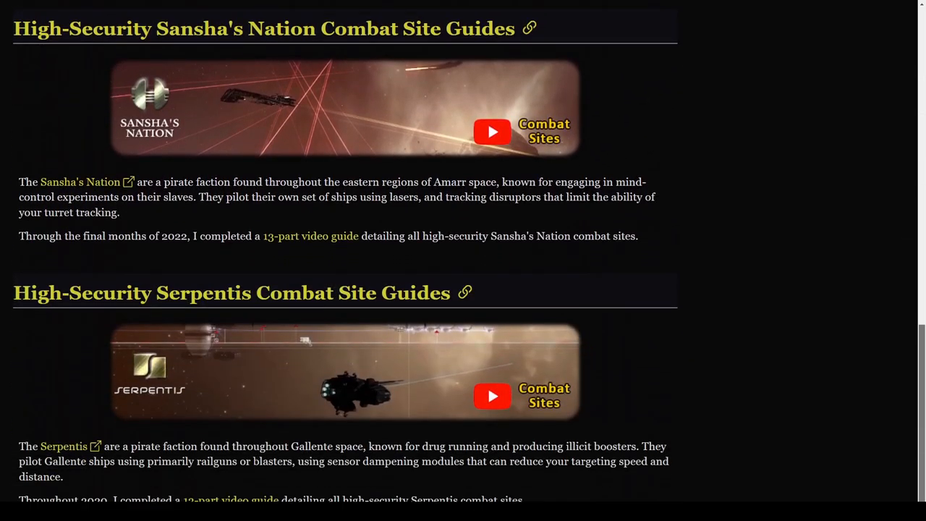
scroll(down, 3)
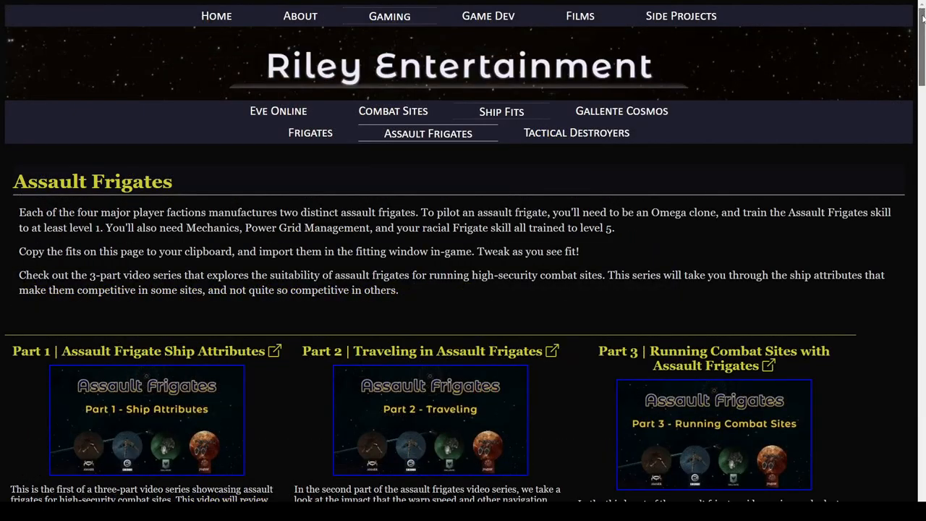
scroll(down, 3)
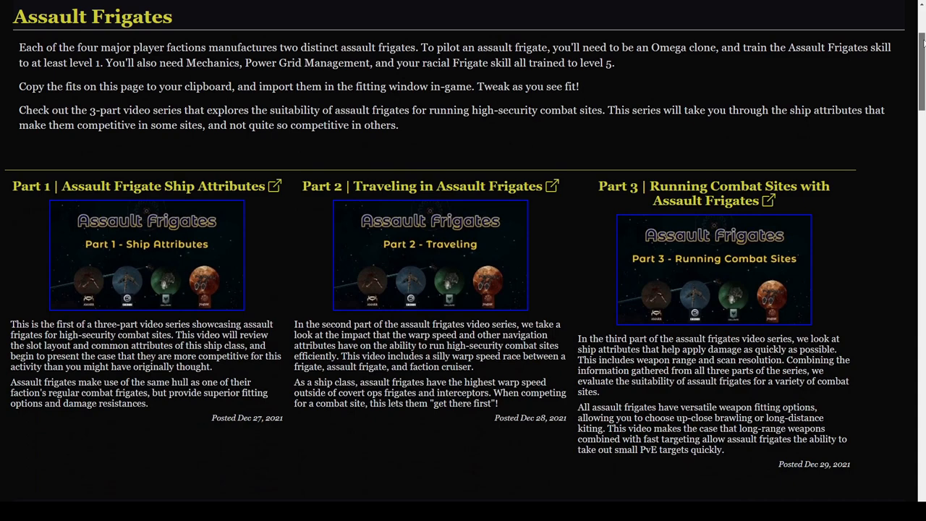
scroll(down, 3)
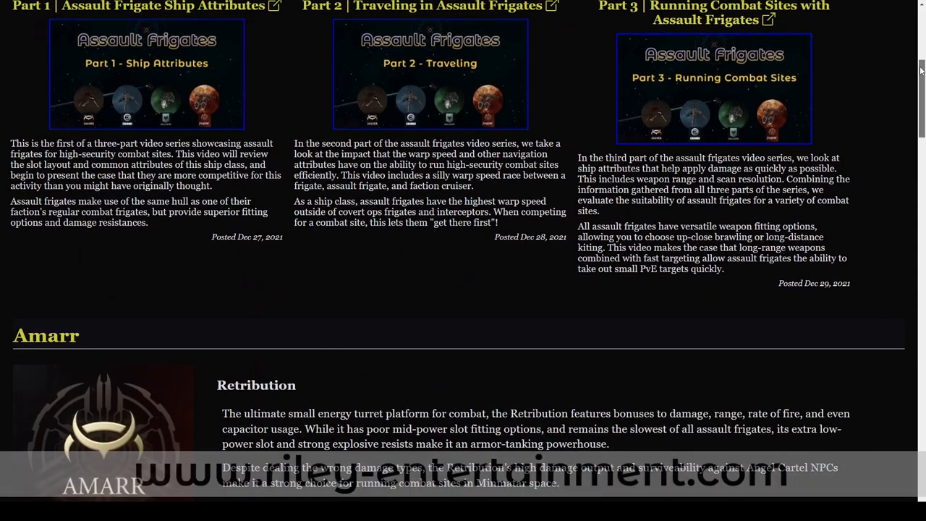
scroll(down, 3)
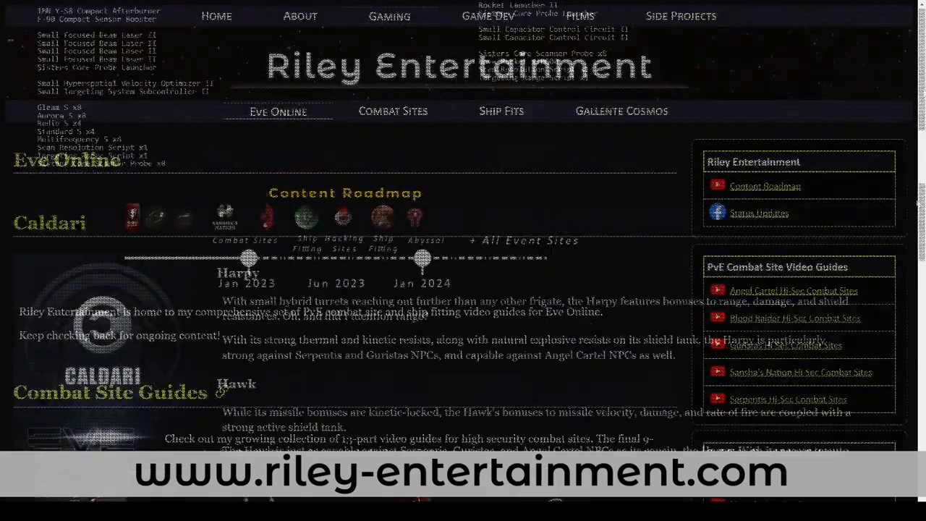
scroll(down, 3)
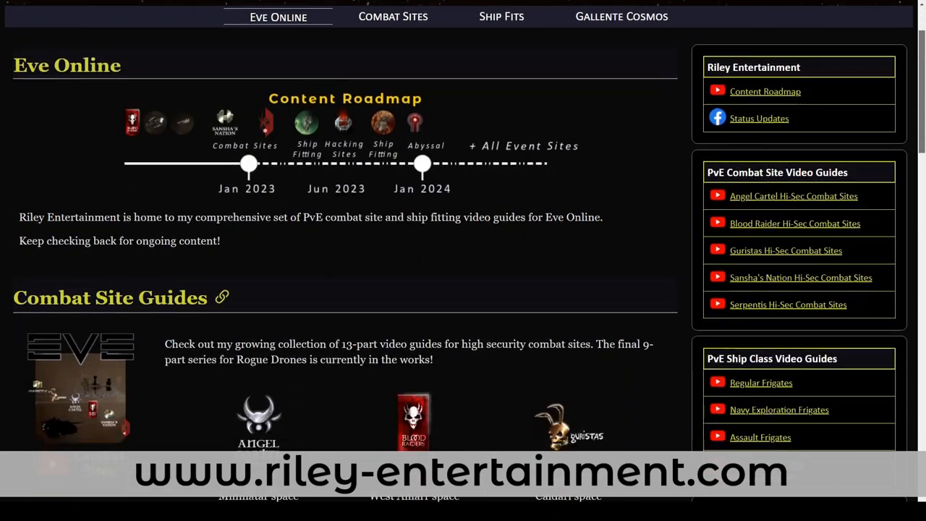
scroll(down, 3)
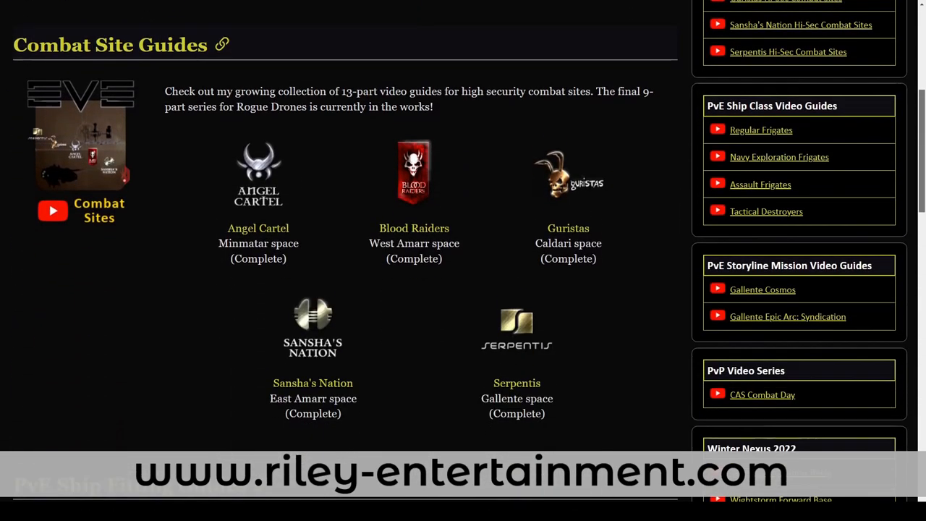
scroll(down, 3)
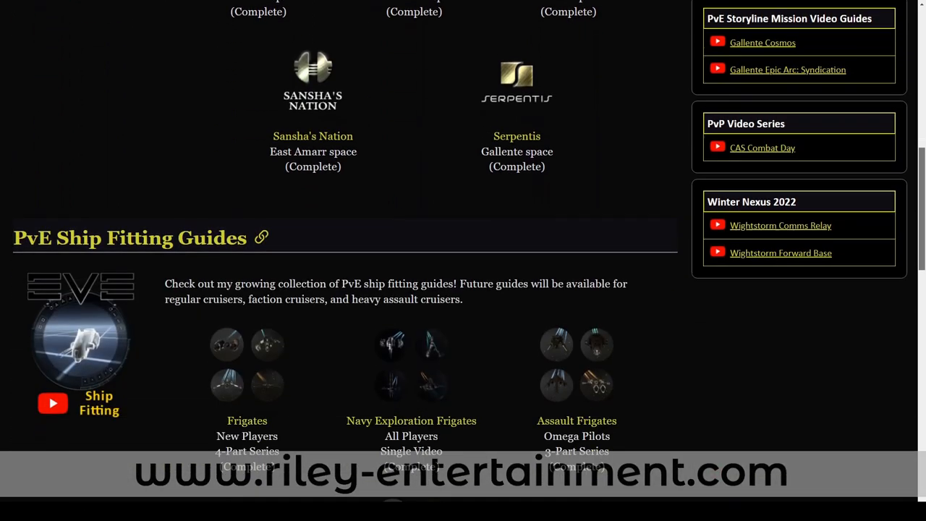